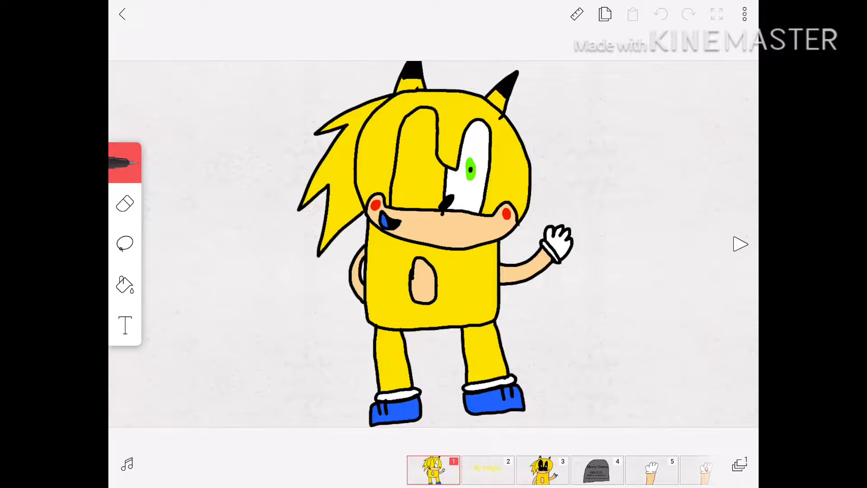
Step to frame 3, the yellow hedgehog with blacked-out eyes holding a blue-and-white object.
left_click(432, 469)
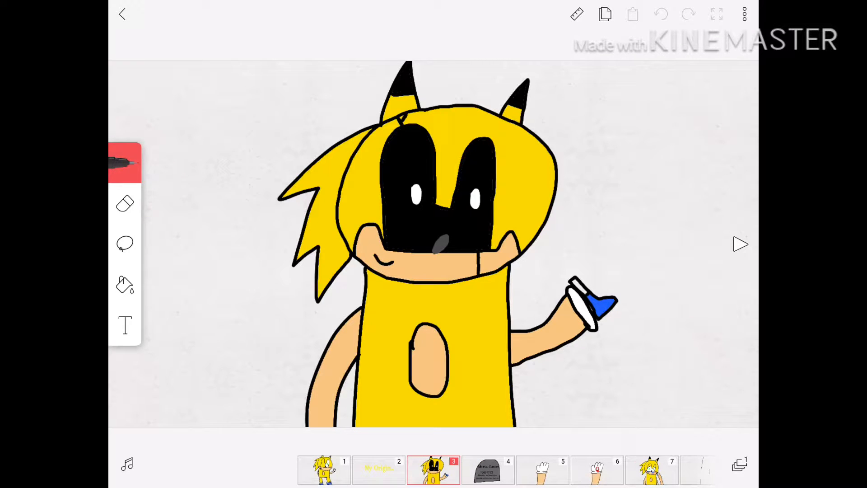
Step forward to frame 7, the green-eyed hedgehog crying blue and red streaks.
left_click(433, 470)
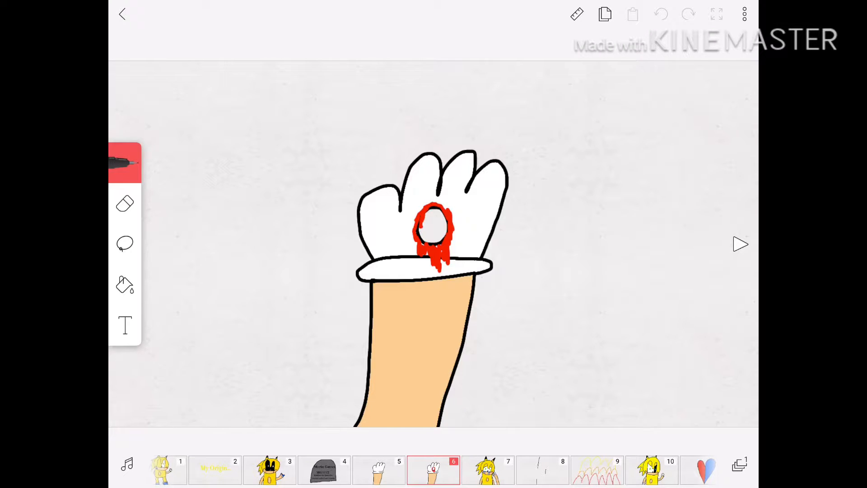
left_click(433, 469)
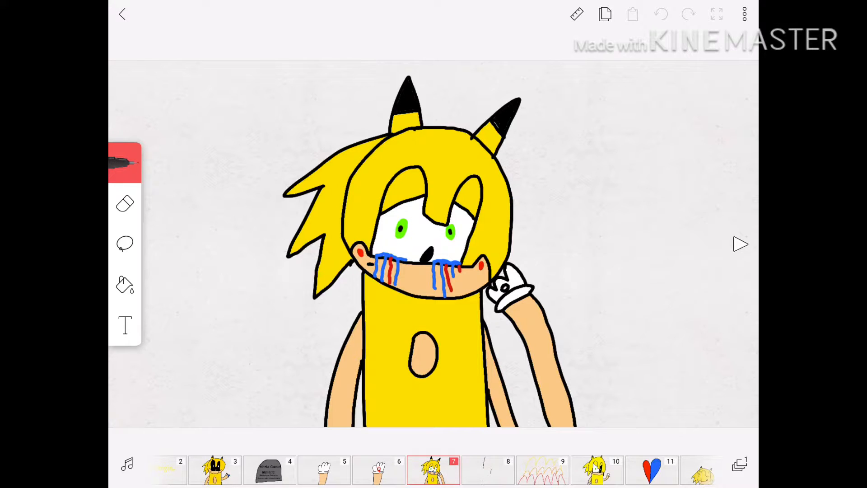
Step through frame 14 to frame 15, the blue hedgehog with one red eye waving.
left_click(432, 469)
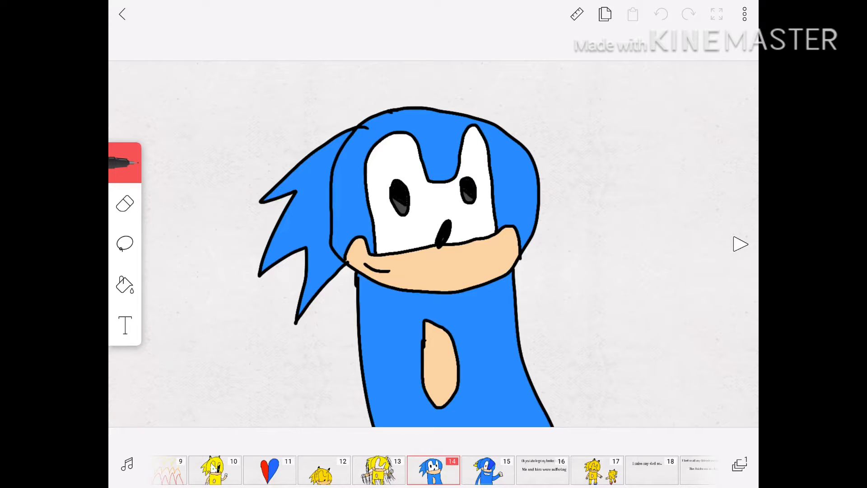
left_click(433, 469)
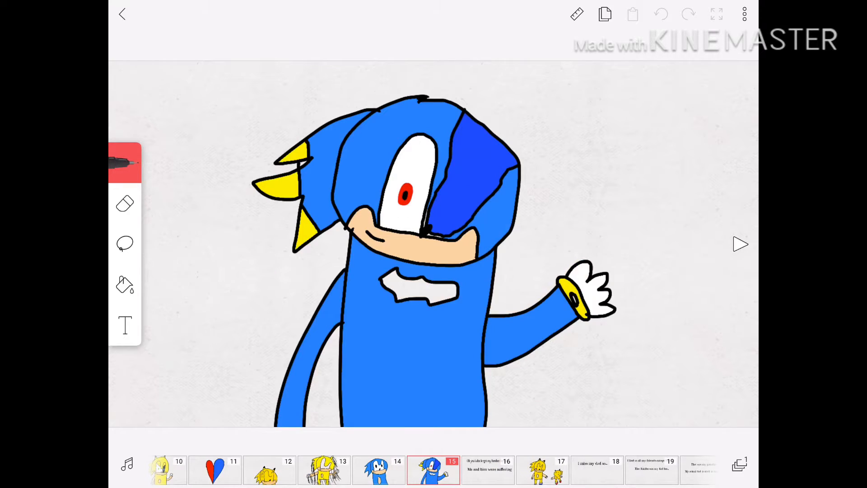